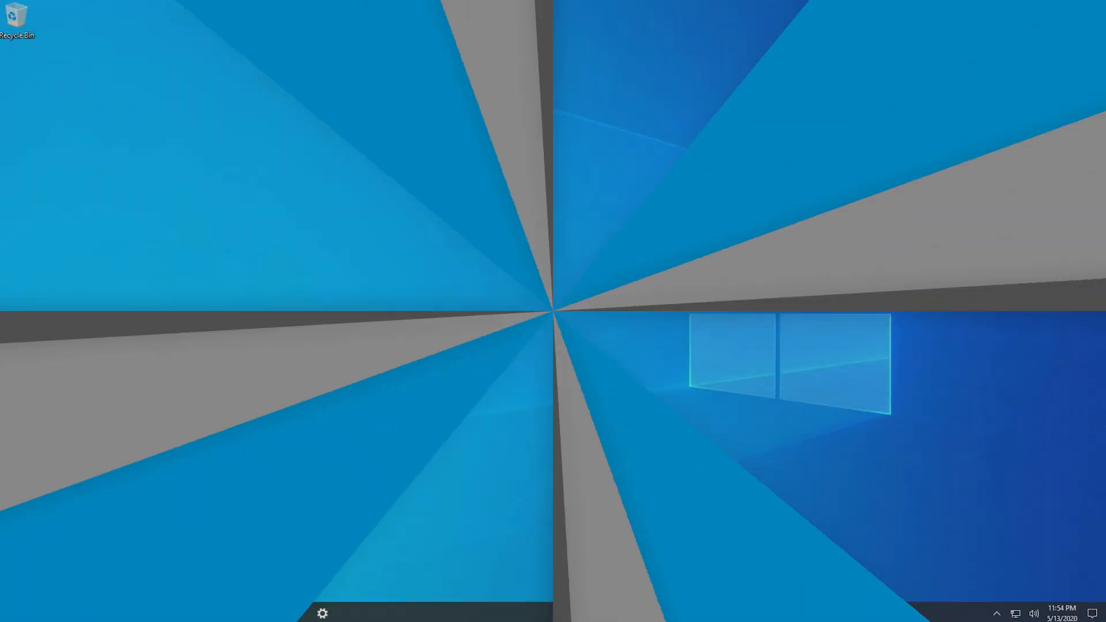
Open the Start menu from the taskbar.
{"action": "left_click", "coordinate": [10, 612]}
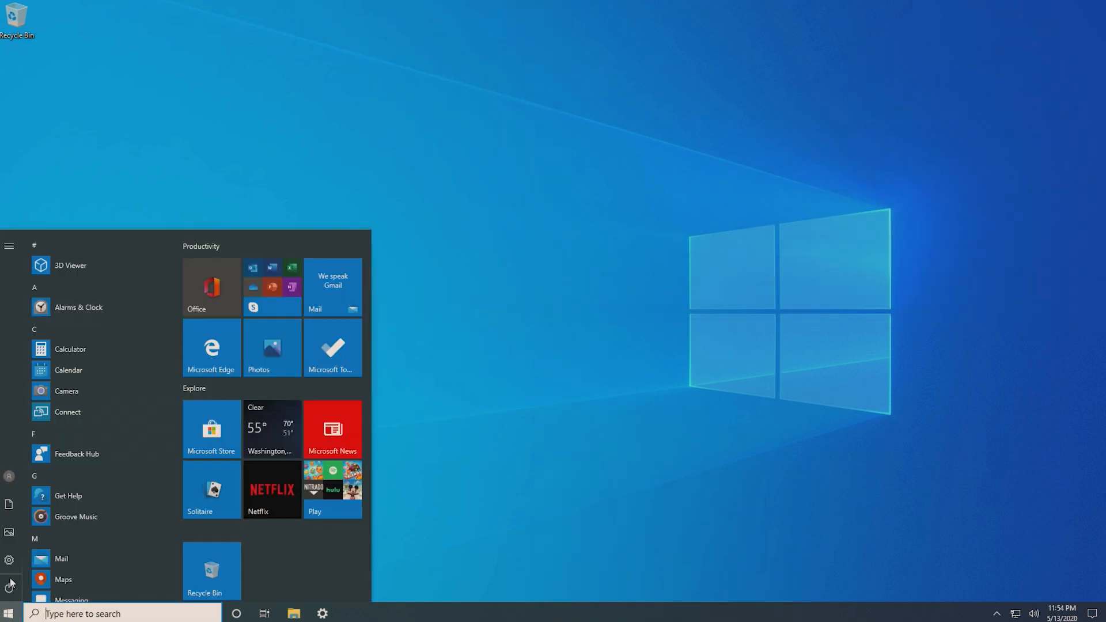
Go to Settings > Devices > Printers & scanners, listing the Canon MX360 series.
{"action": "left_click", "coordinate": [10, 559]}
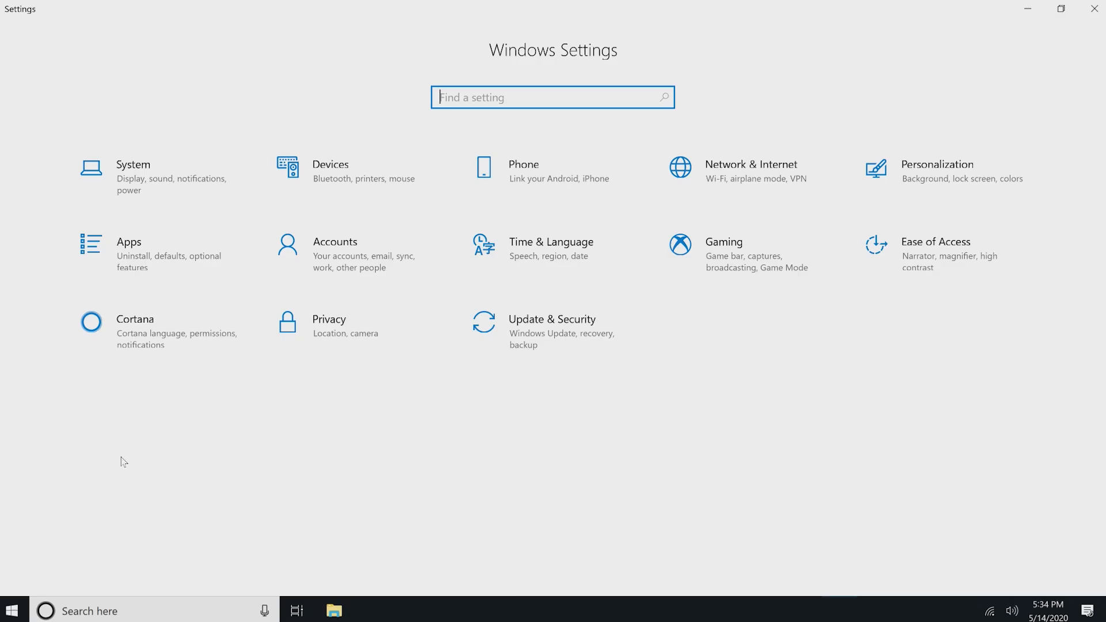
{"action": "left_click", "coordinate": [329, 170]}
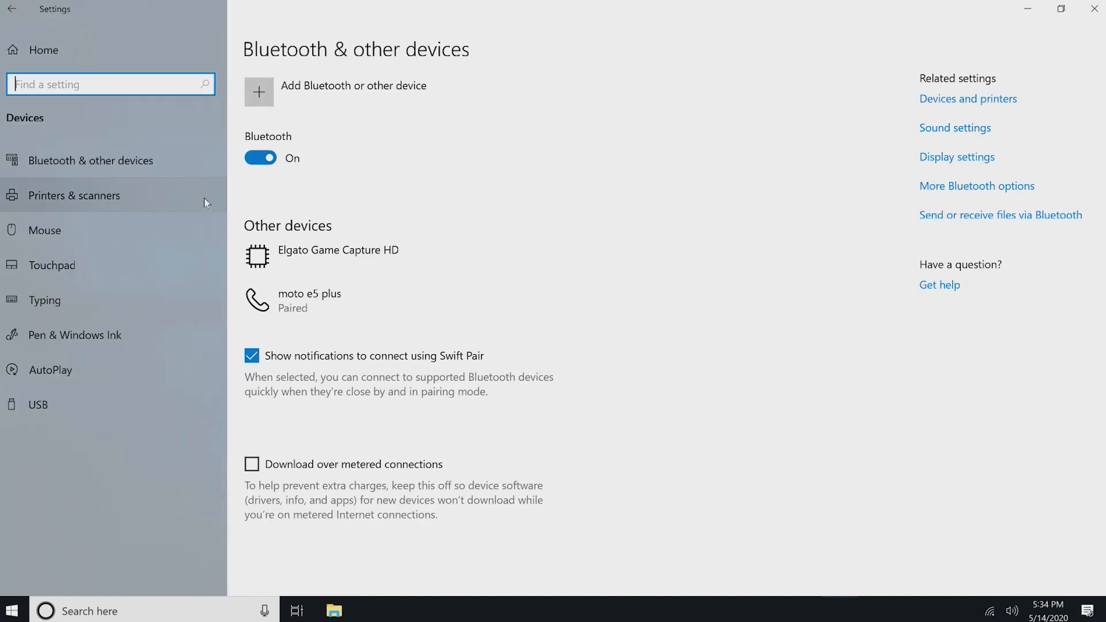
{"action": "left_click", "coordinate": [75, 195]}
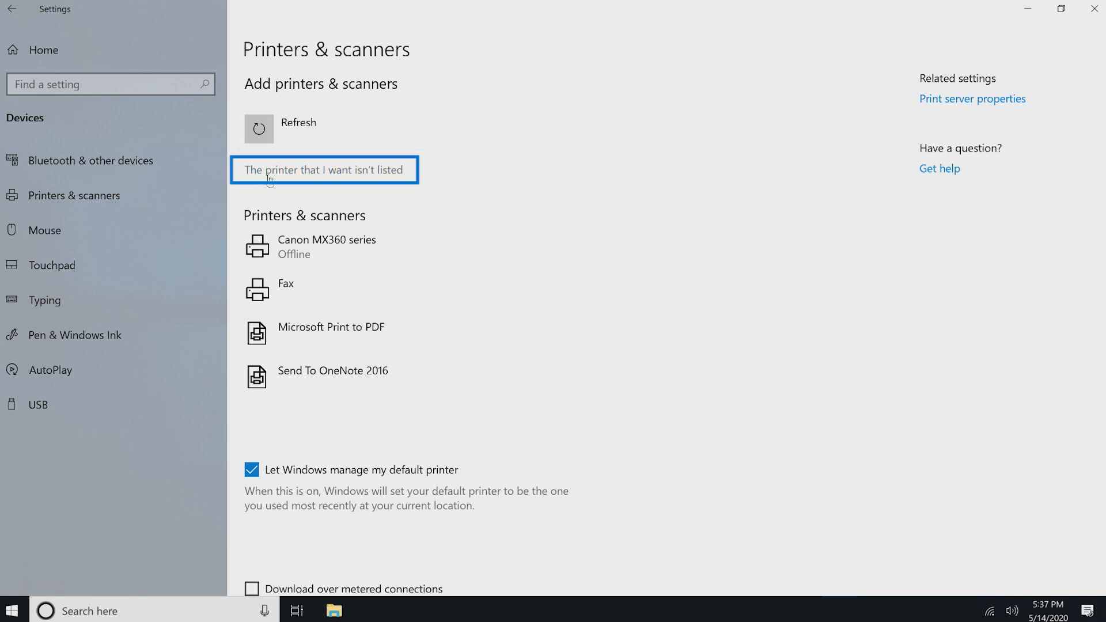
Choose 'The printer that I want isn't listed' to launch the Add Printer wizard.
{"action": "left_click", "coordinate": [323, 170]}
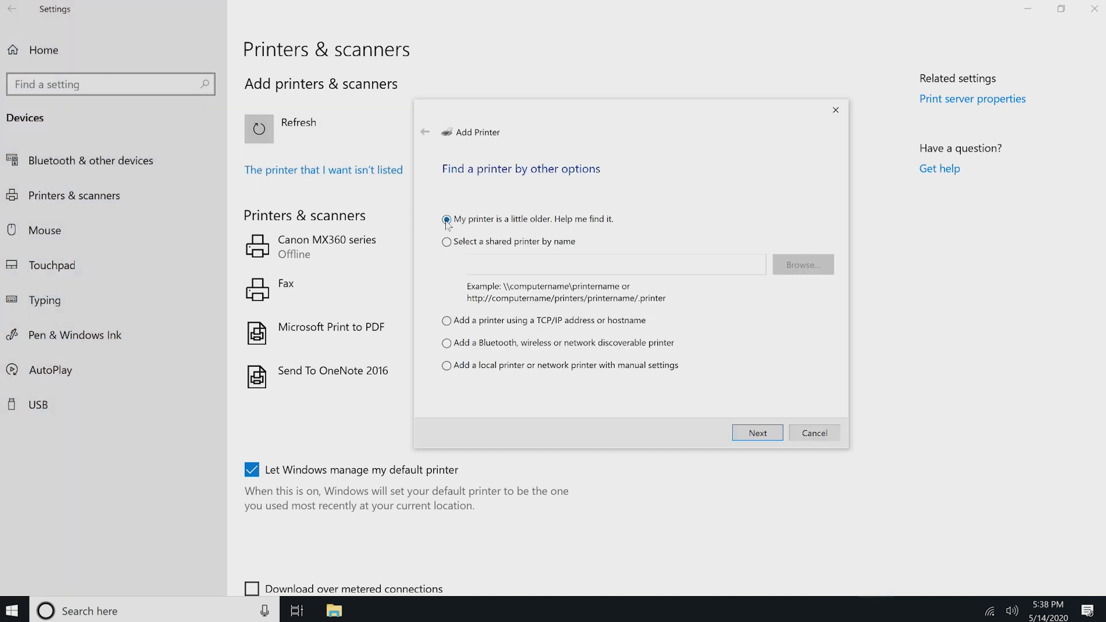
{"action": "mouse_move", "coordinate": [756, 433]}
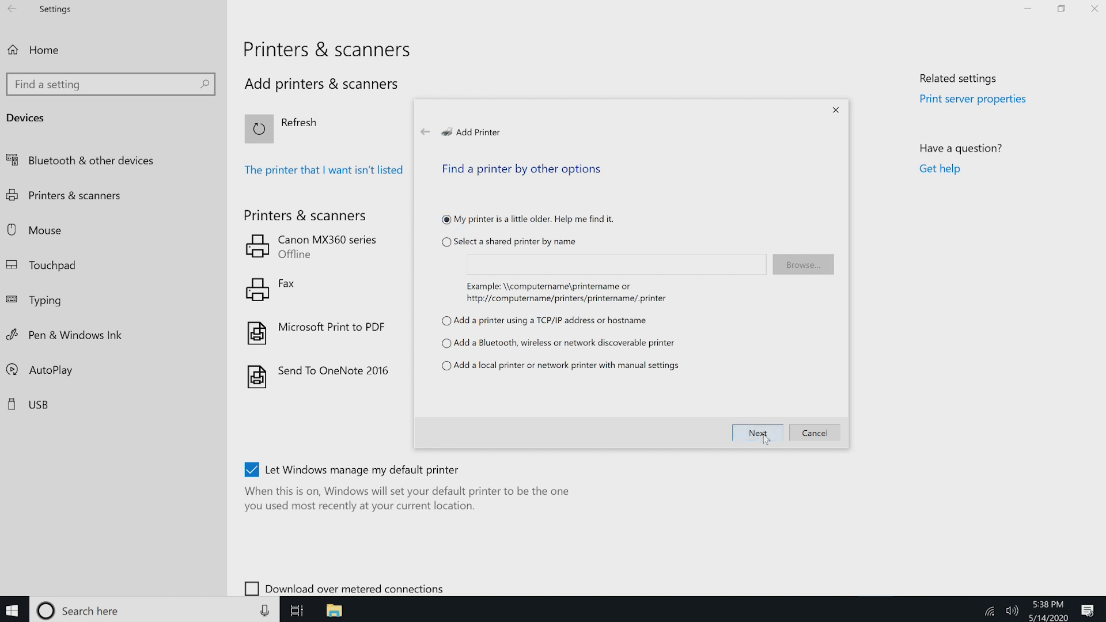